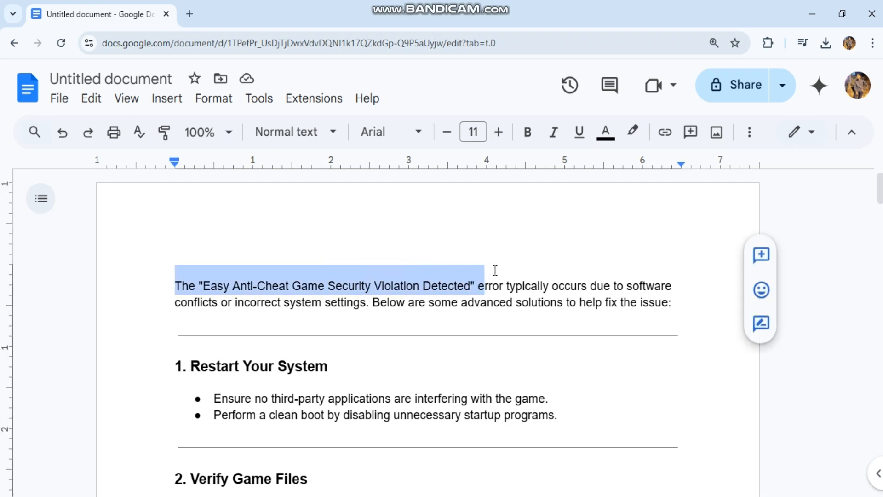
- Bold the opening 'Easy Anti-Cheat Game Security Violation Detected' phrase in the first paragraph
left_click(527, 132)
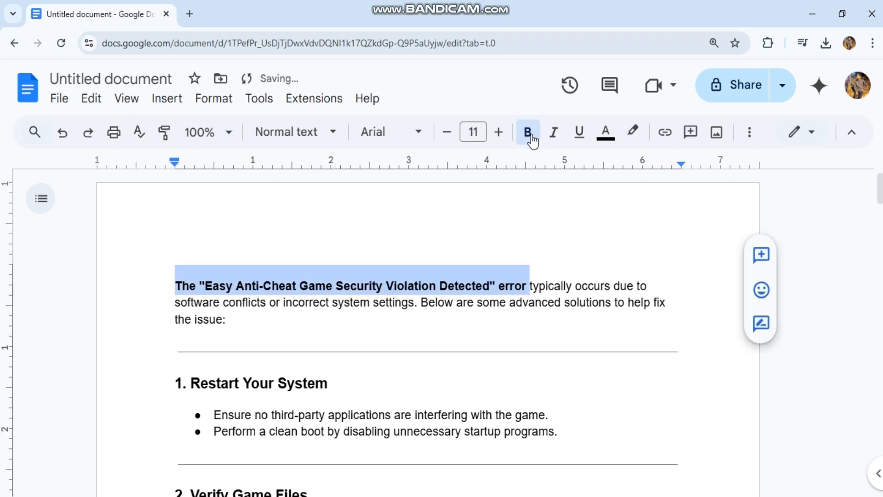
left_click(527, 132)
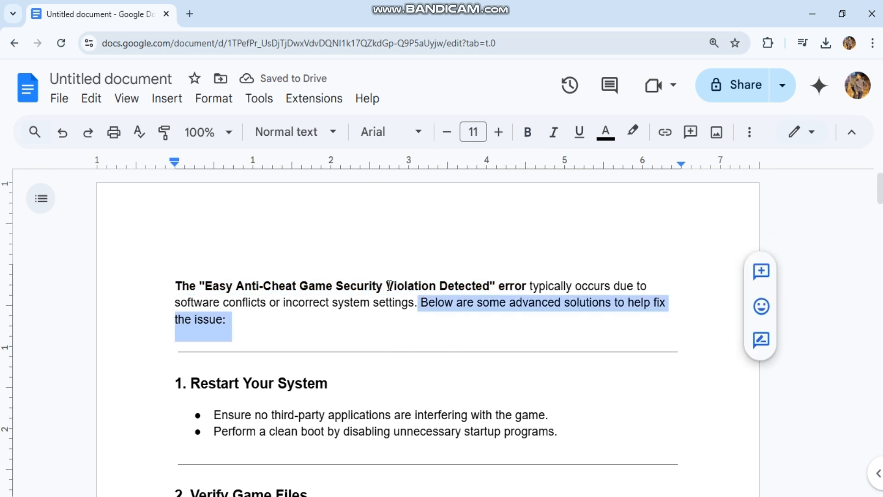
left_click(148, 386)
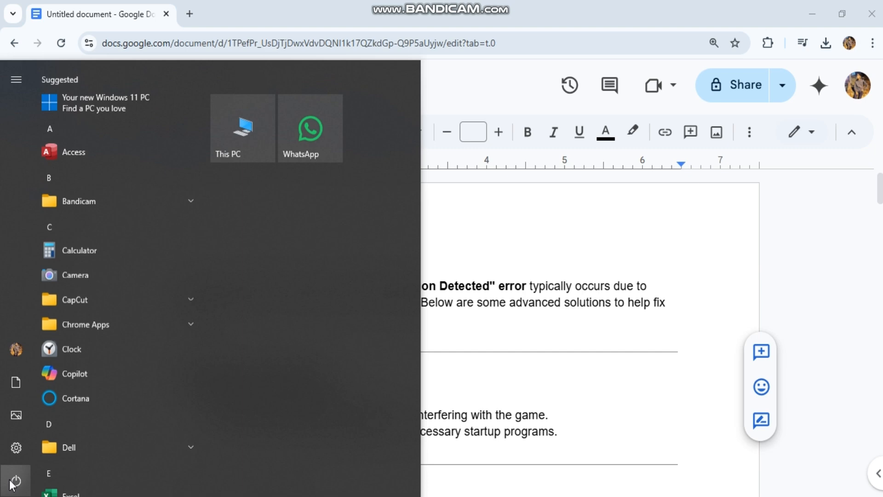
- Show the Start menu power options: Sleep, Shut down and Restart
left_click(16, 481)
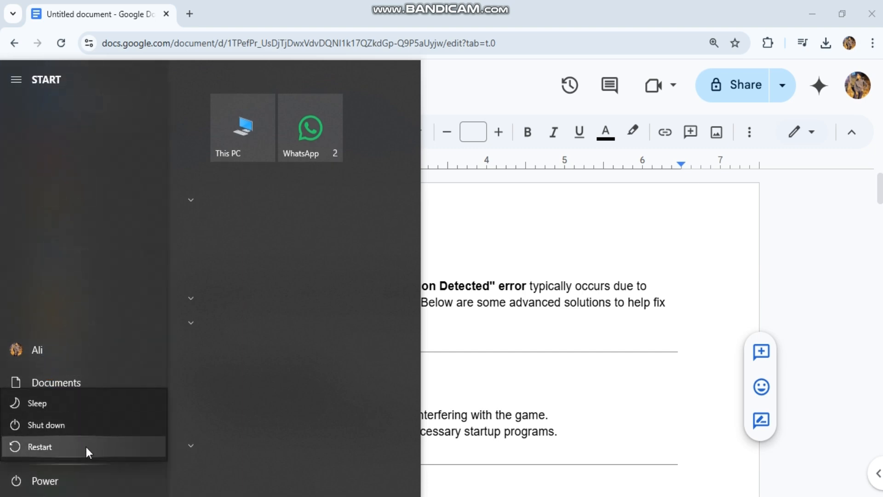
mouse_move(89, 384)
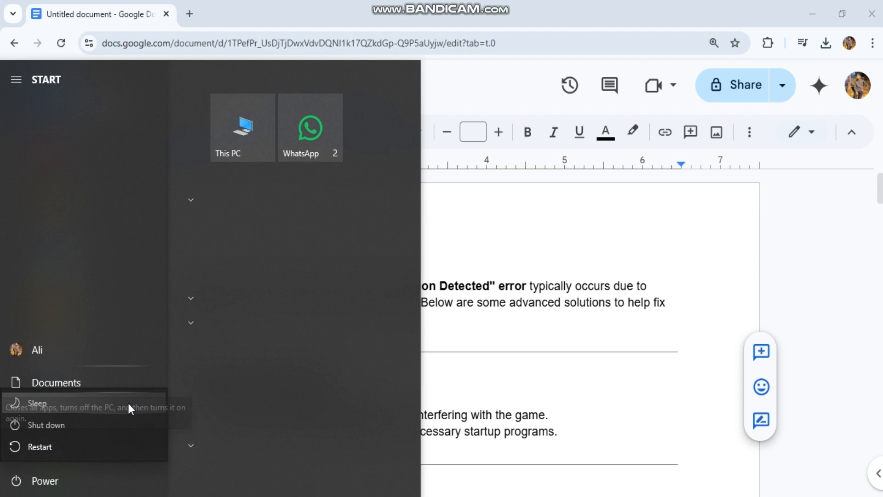
- Select the section 2 Verify Game Files heading, then search Google for 'steam' in a new tab
left_click(549, 304)
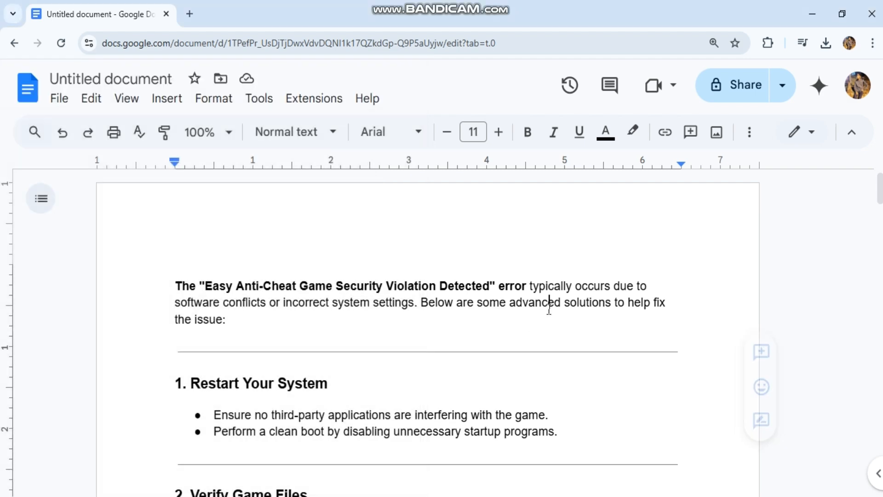
scroll("down", 3)
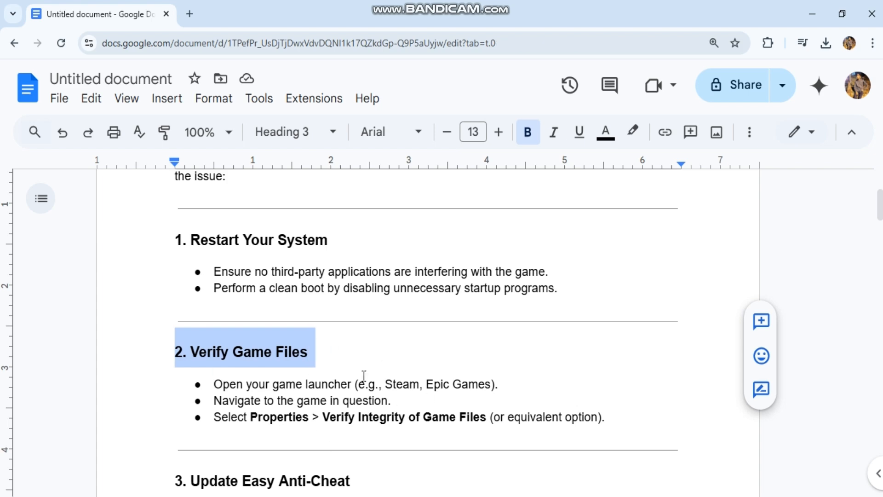
double_click(401, 384)
type("s")
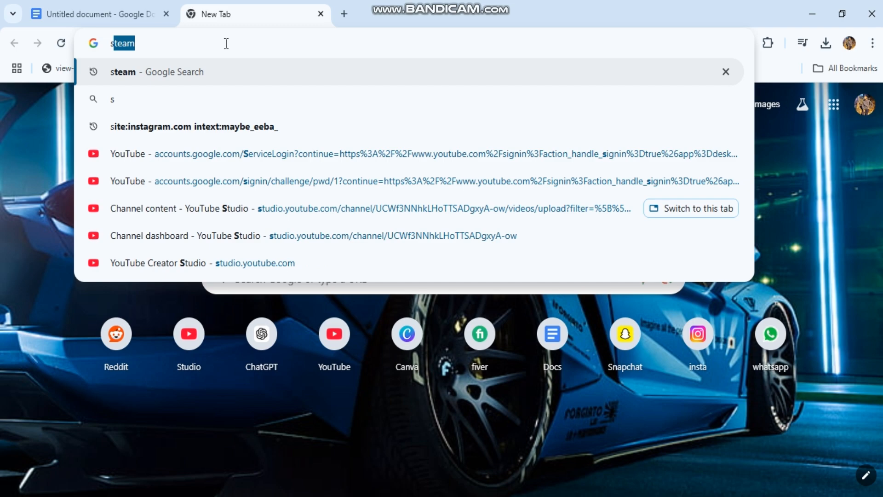
key("Return")
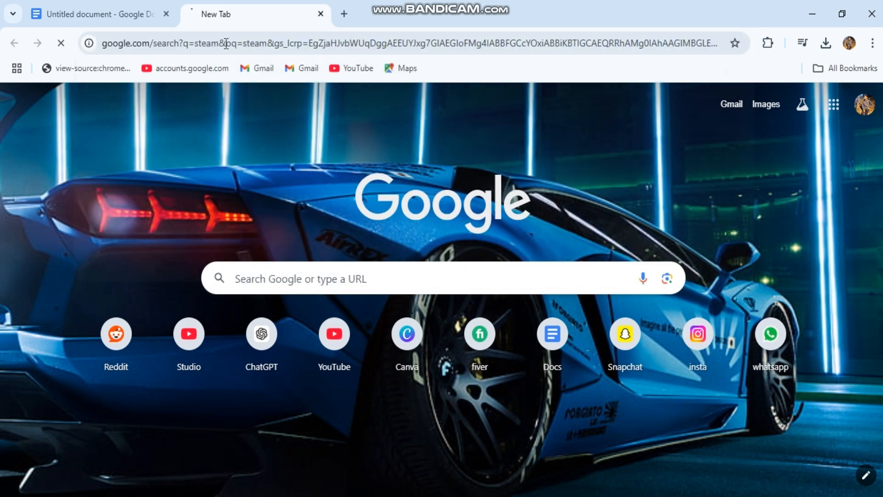
- Select EasyAntiCheat_Setup.exe, then bold section 4's disable-or-uninstall-these-programs bullet
left_click(98, 14)
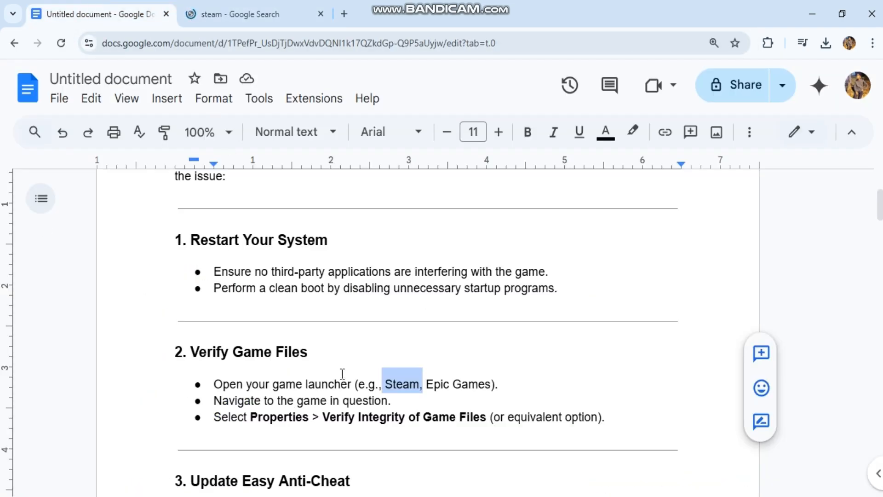
scroll("down", 3)
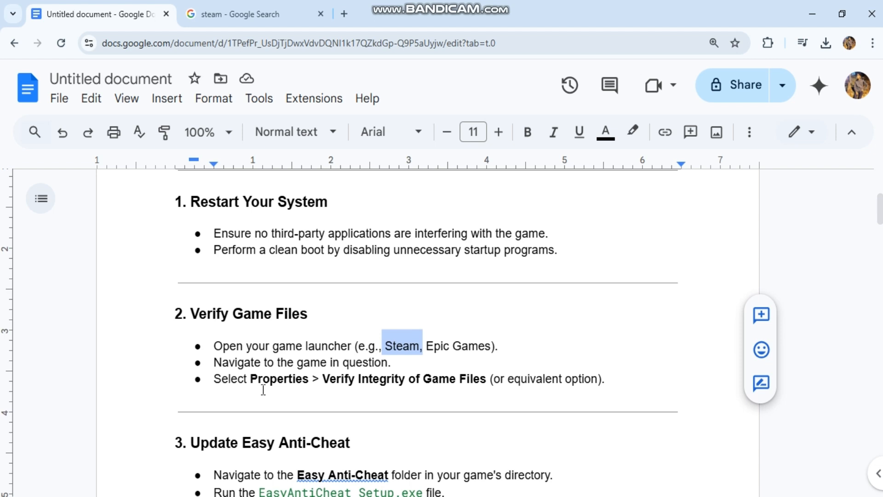
scroll("down", 3)
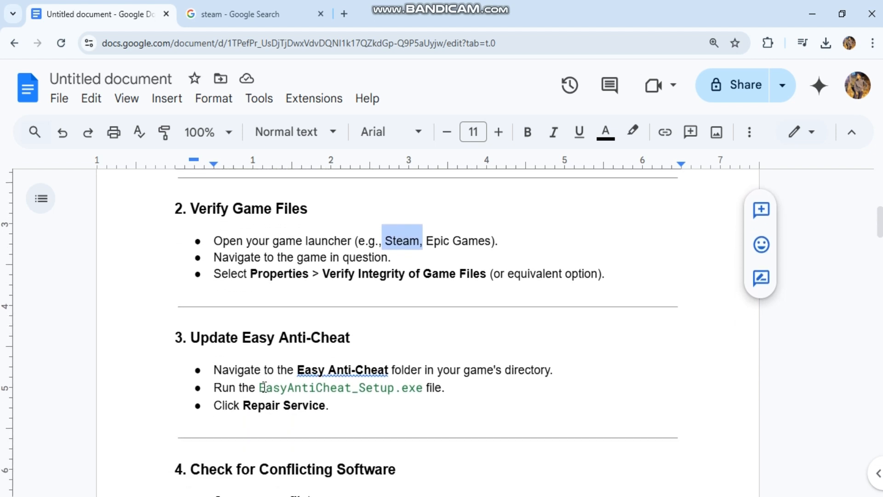
double_click(340, 387)
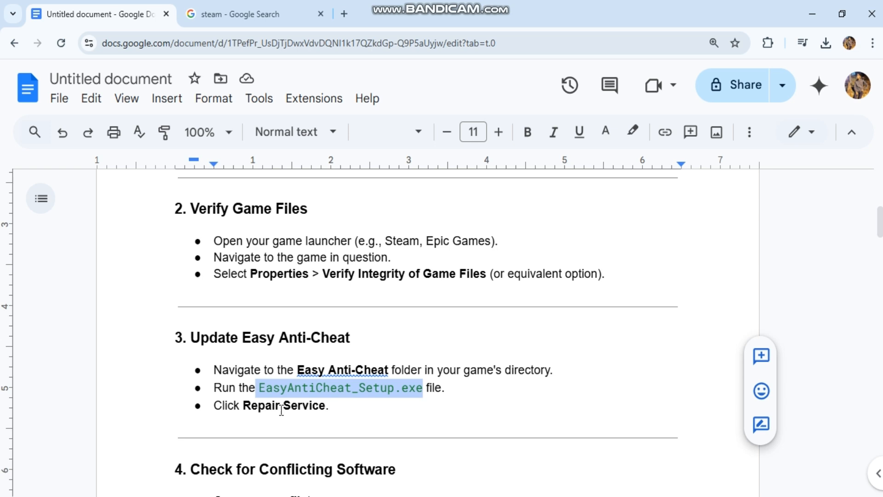
scroll("down", 3)
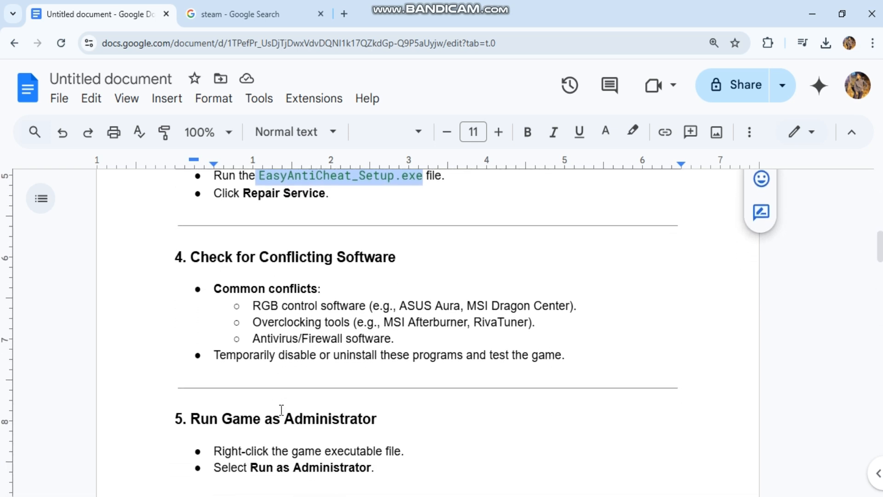
mouse_move(236, 391)
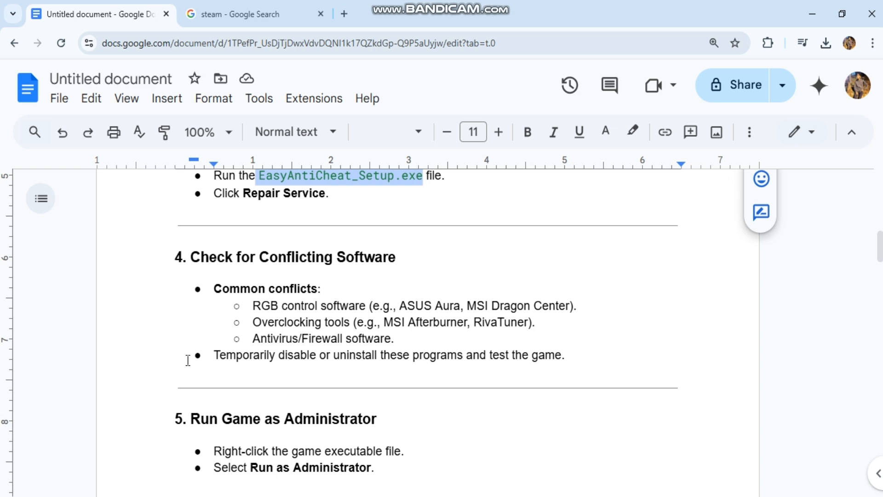
left_click(214, 355)
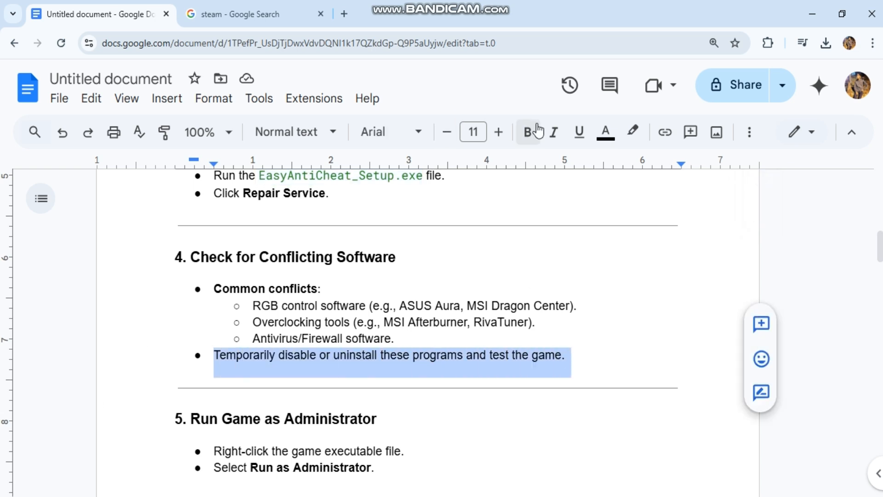
left_click(527, 132)
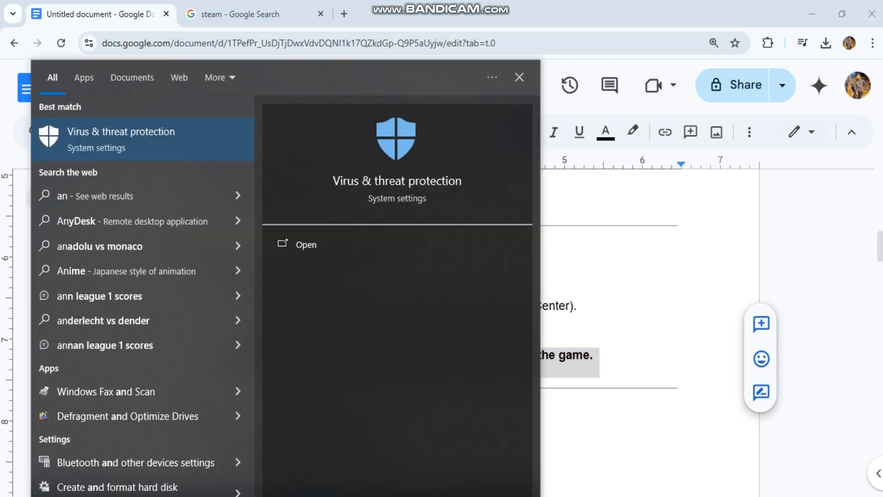
- Open Windows Security's Virus & threat protection page from the search results
left_click(306, 244)
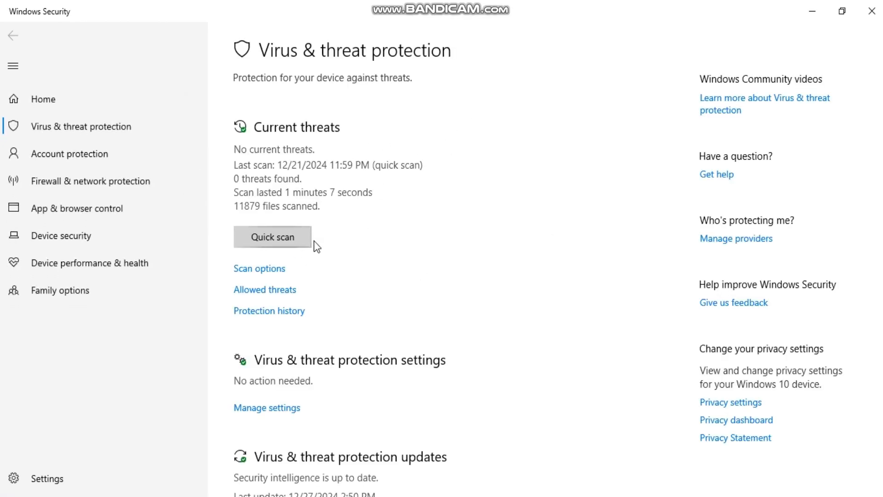
mouse_move(841, 11)
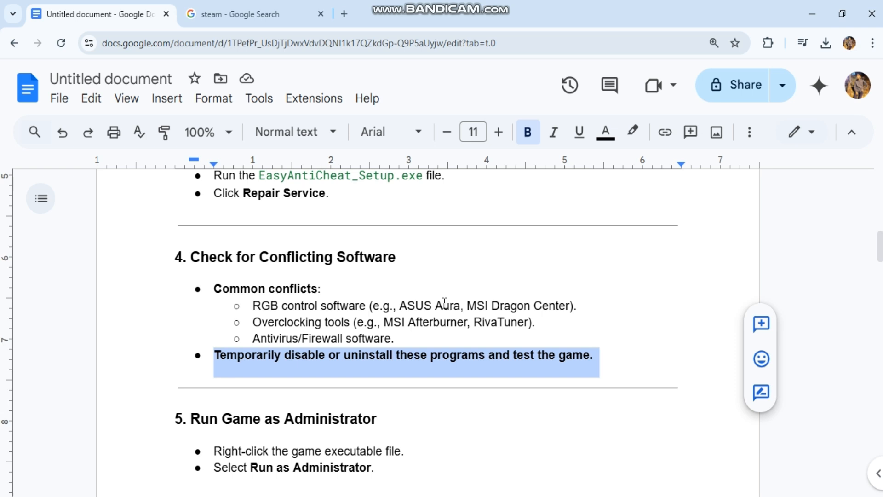
- Scroll to section 6 and place the cursor at the 'Press Win + I' line
scroll("down", 3)
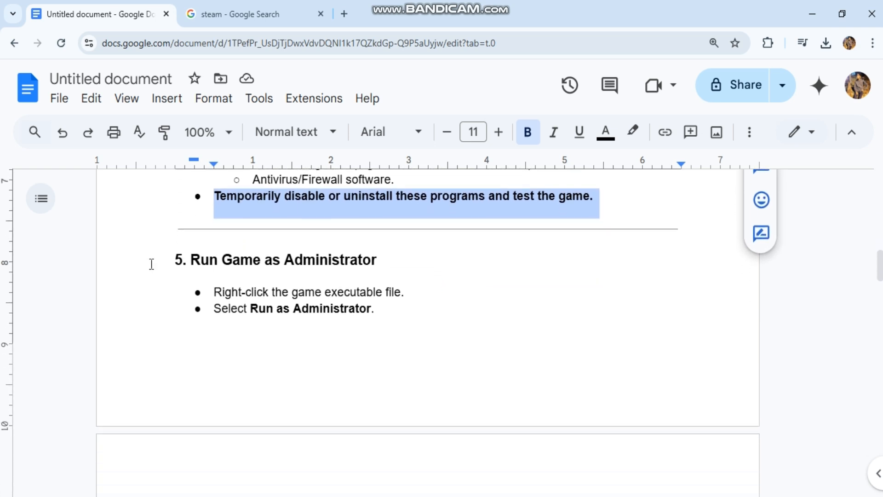
scroll("down", 3)
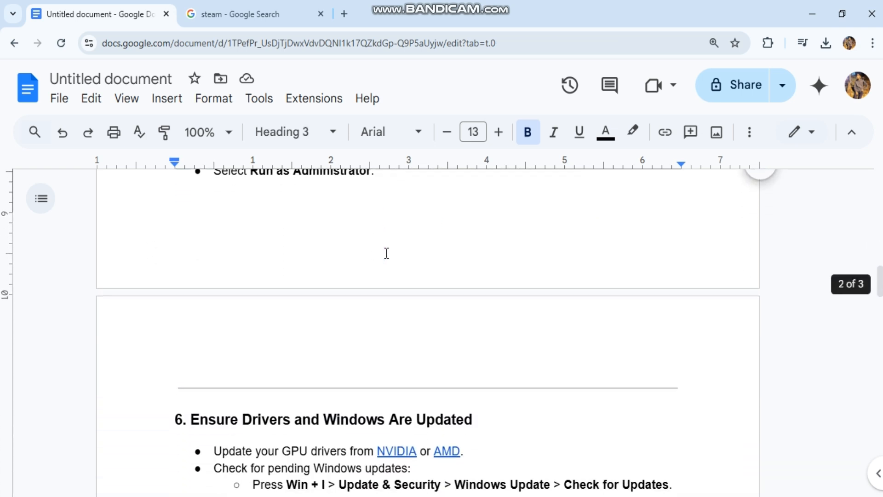
scroll("down", 3)
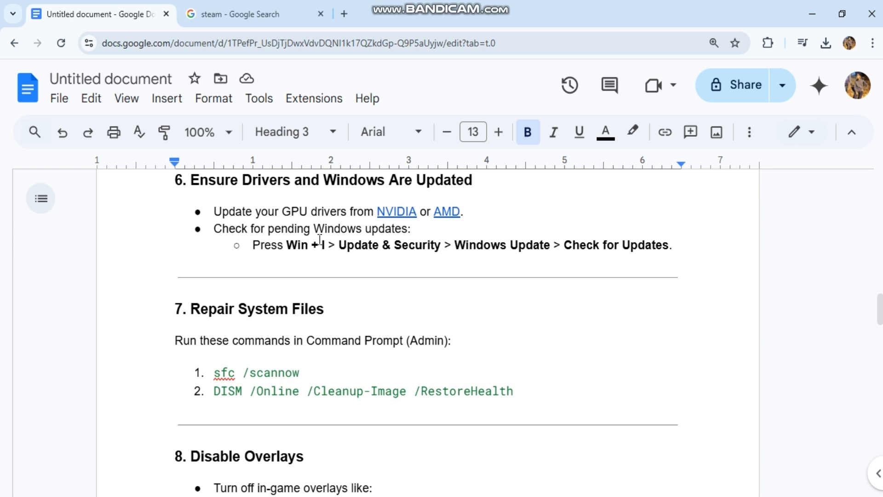
left_click(252, 244)
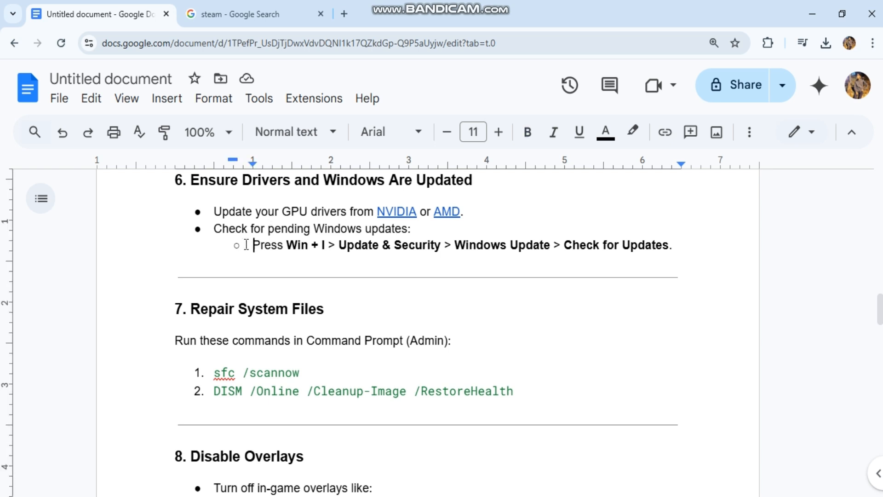
mouse_move(304, 251)
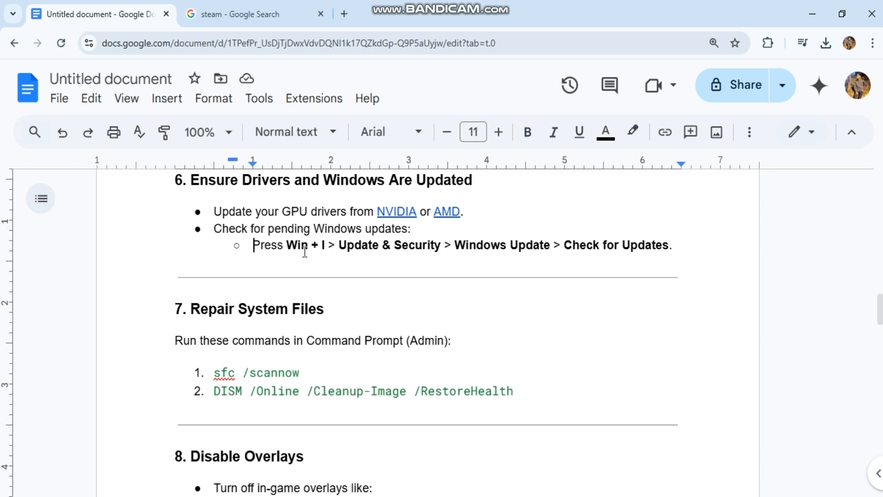
mouse_move(331, 246)
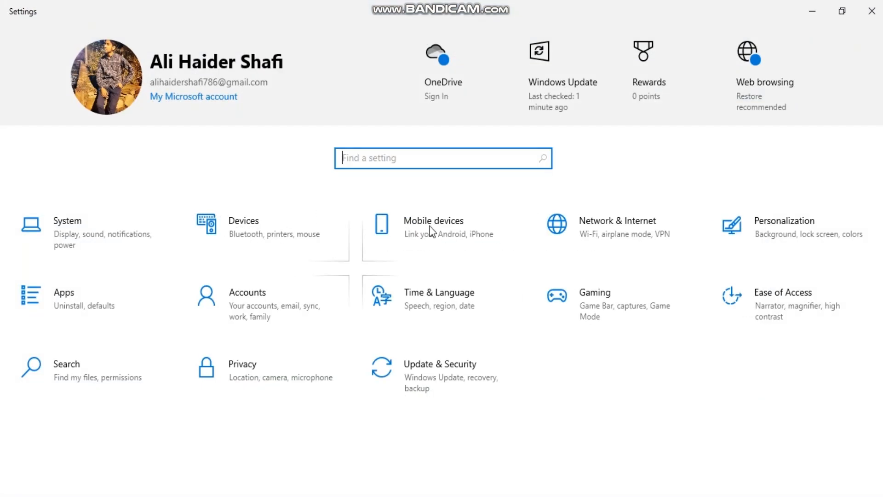
mouse_move(60, 316)
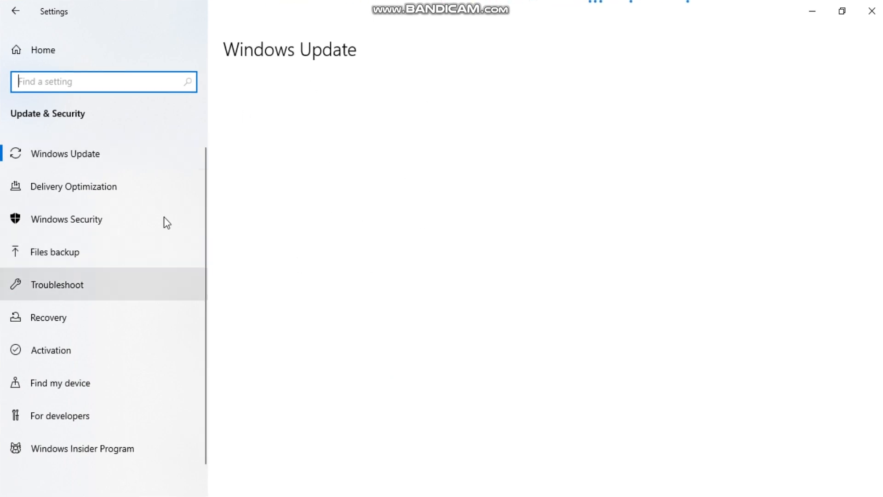
- Open Windows Update under Update & Security in Windows Settings
left_click(66, 153)
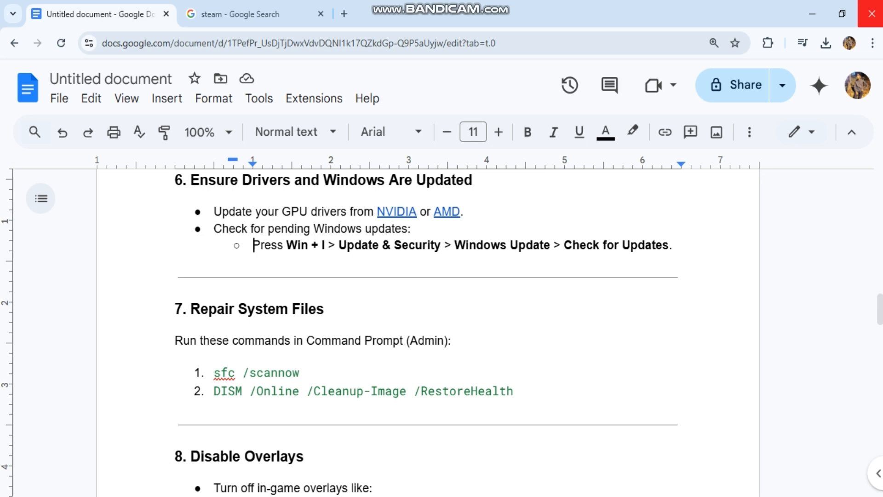
- Run 'sfc /scannow' from section 7 in Command Prompt, then close the console
scroll("down", 3)
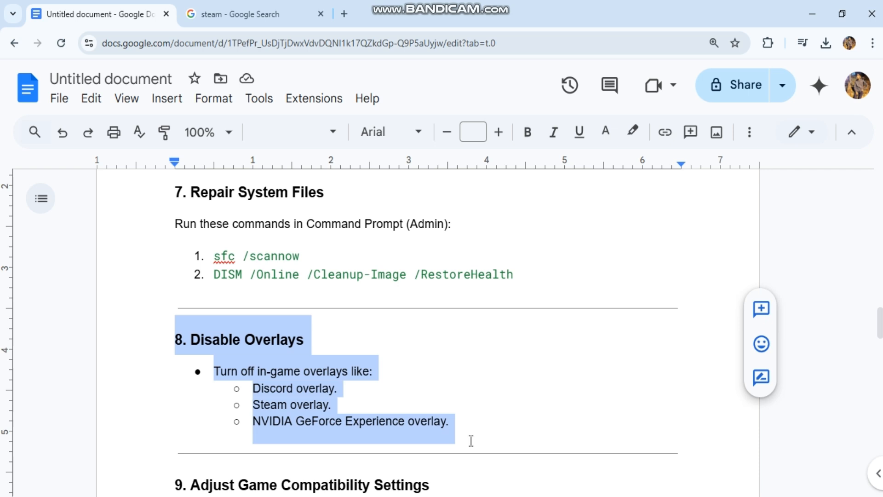
mouse_move(373, 334)
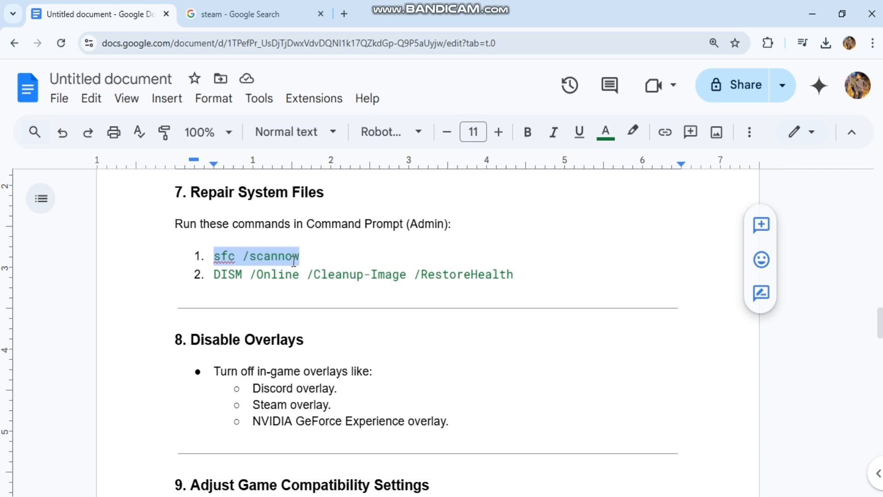
mouse_move(342, 292)
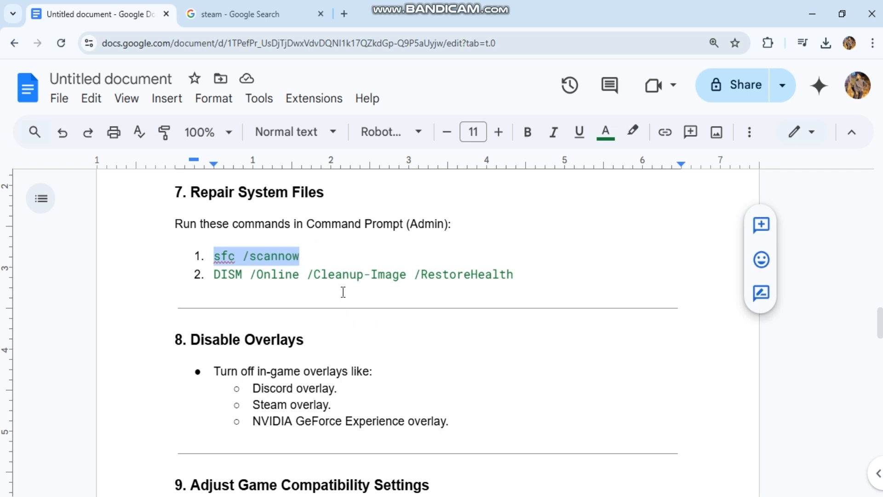
scroll("down", 3)
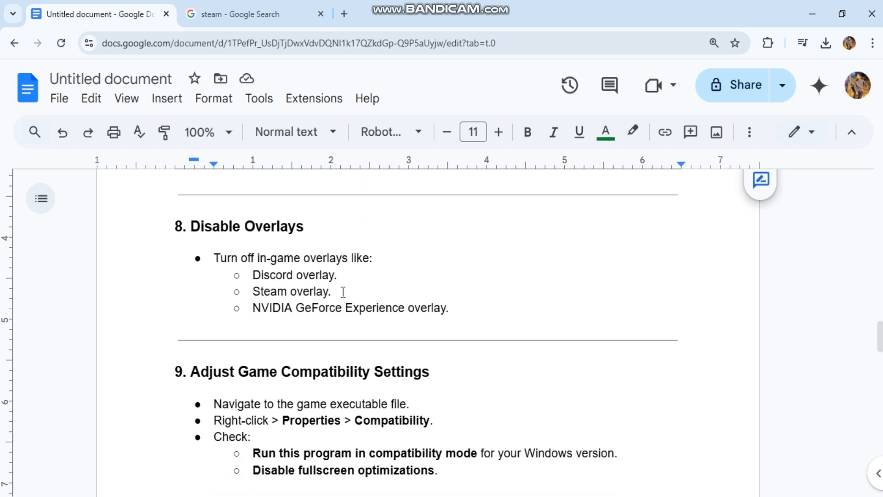
scroll("down", 3)
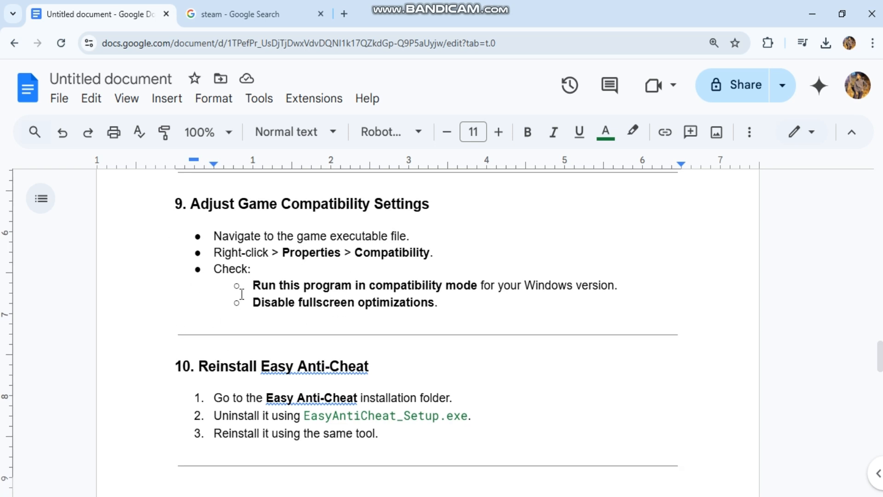
mouse_move(279, 316)
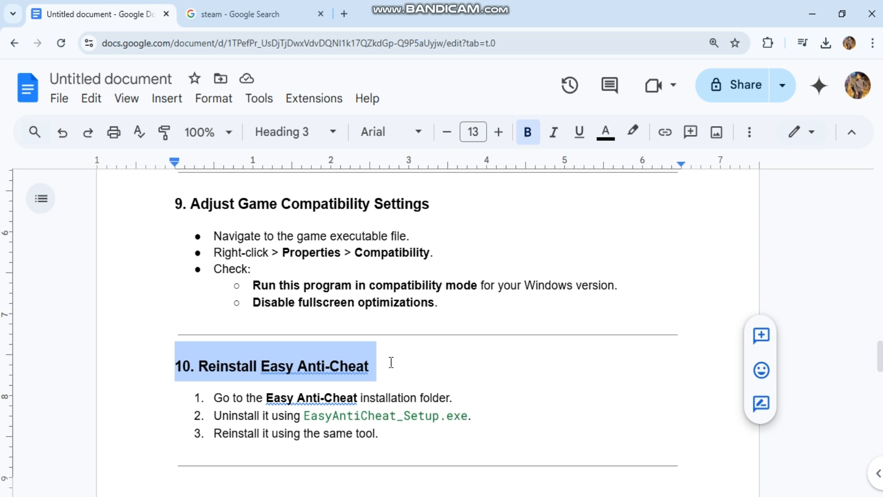
mouse_move(283, 293)
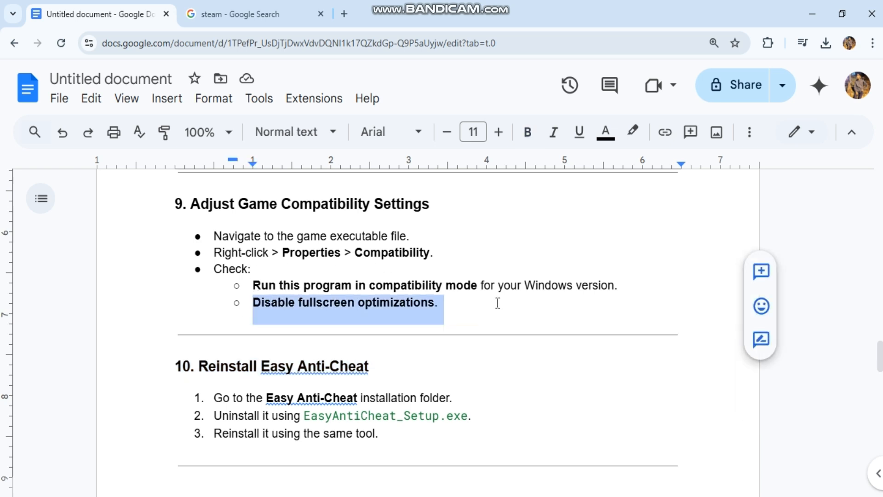
mouse_move(388, 301)
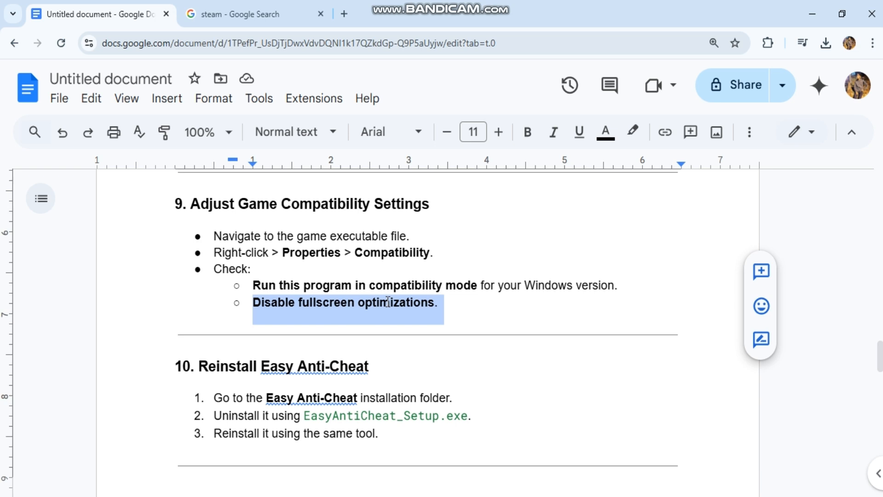
scroll("up", 3)
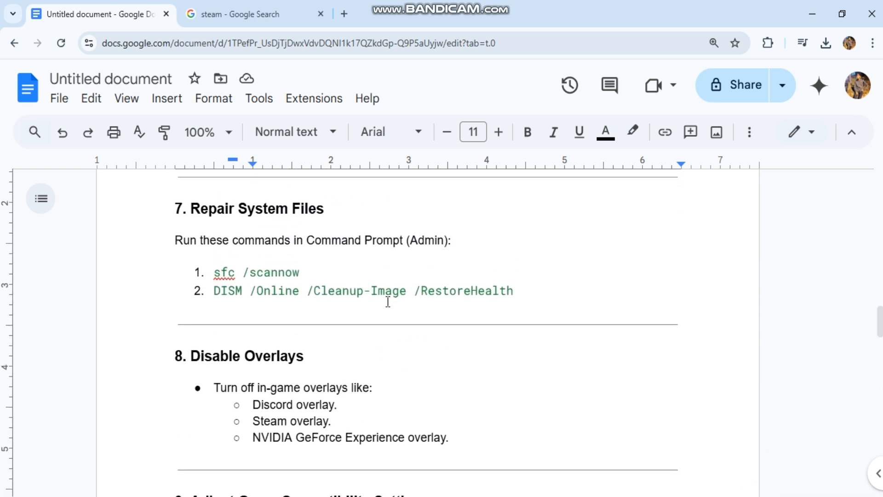
double_click(256, 272)
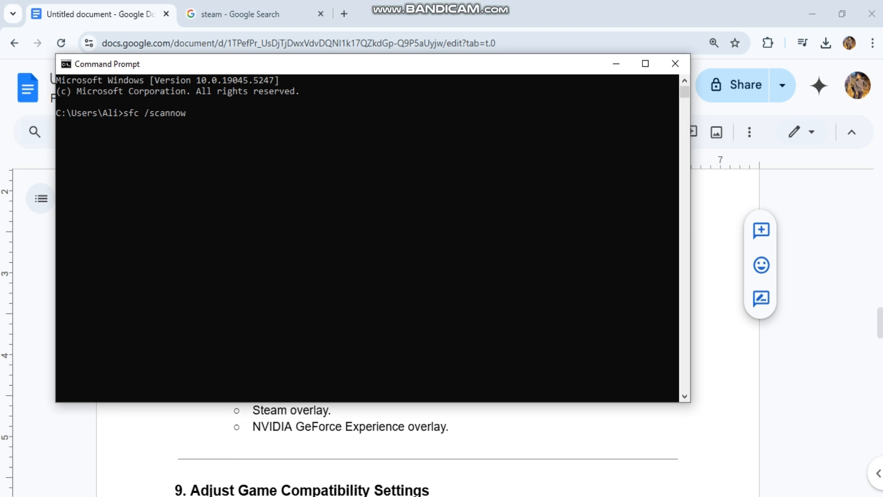
key("Return")
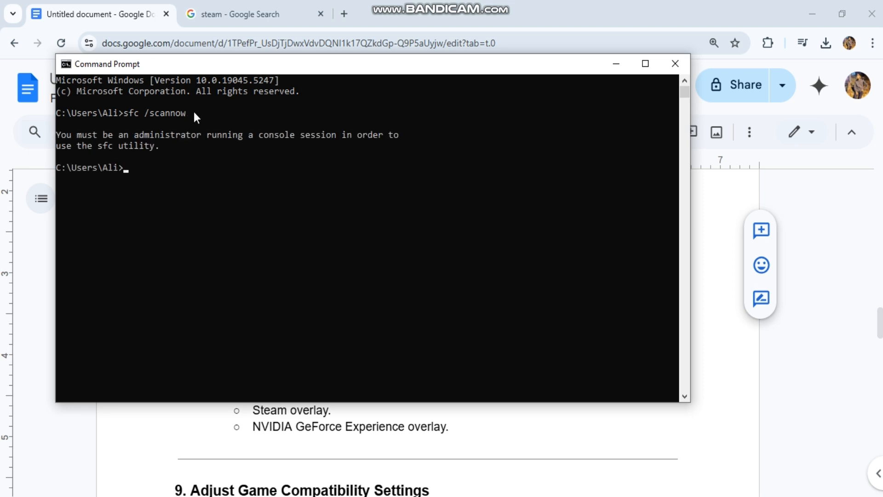
left_click(675, 63)
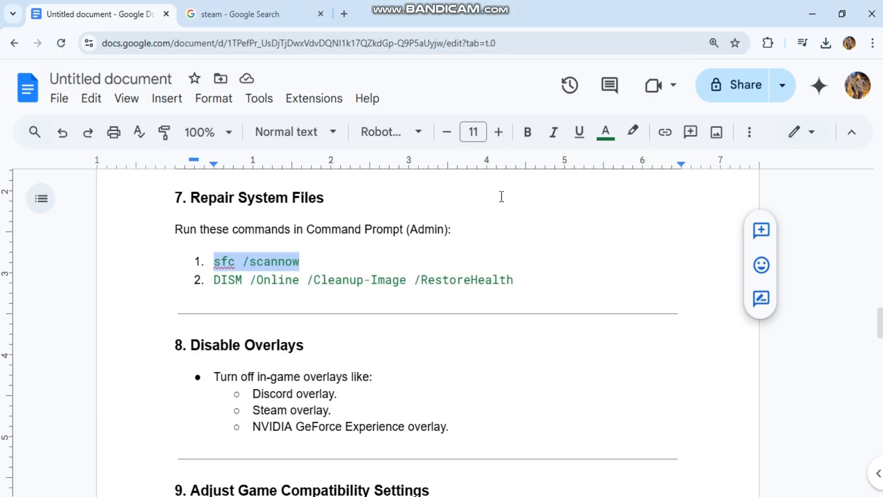
- Scroll to section 11, Reinstall the Game, and the closing note
scroll("down", 3)
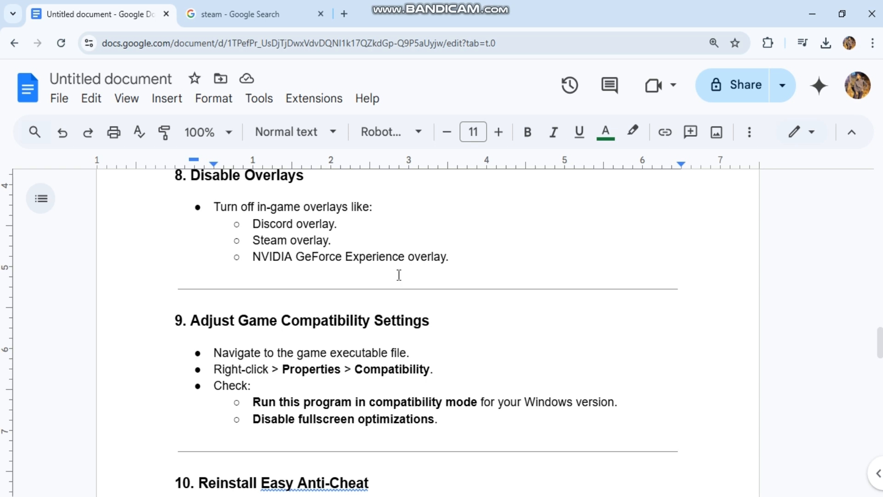
scroll("down", 3)
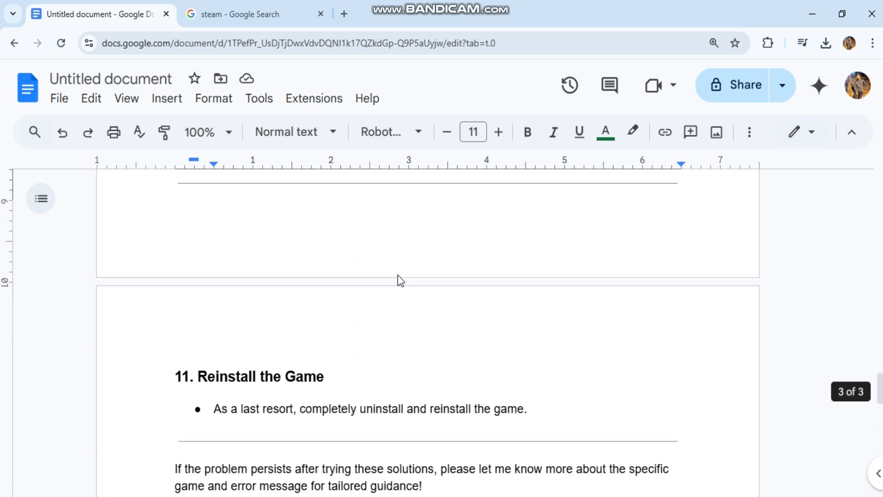